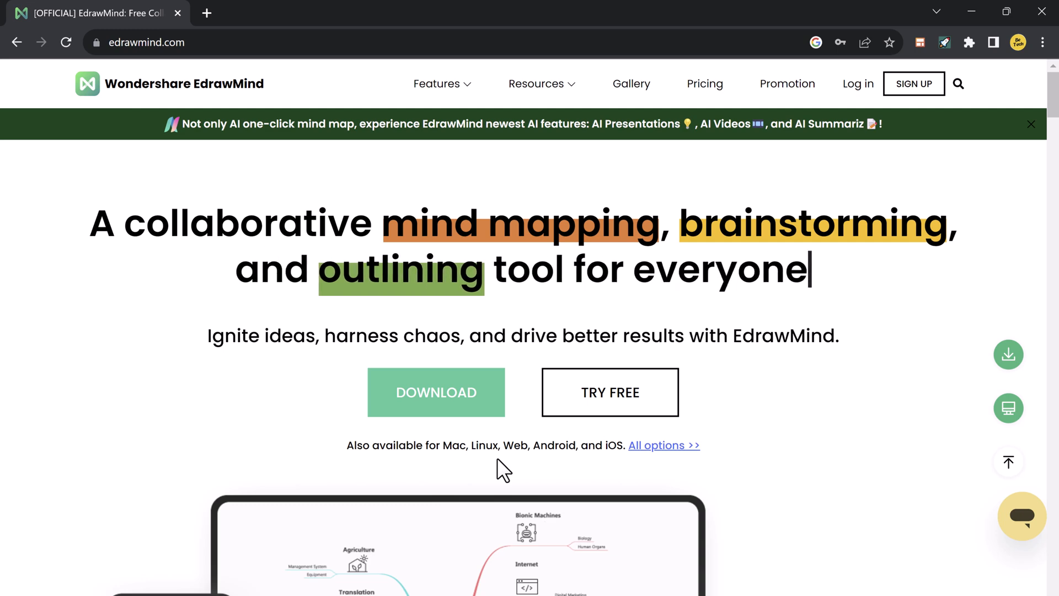
- Scroll through the page and switch into the EdrawMind desktop app's workbench
scroll("down", 3)
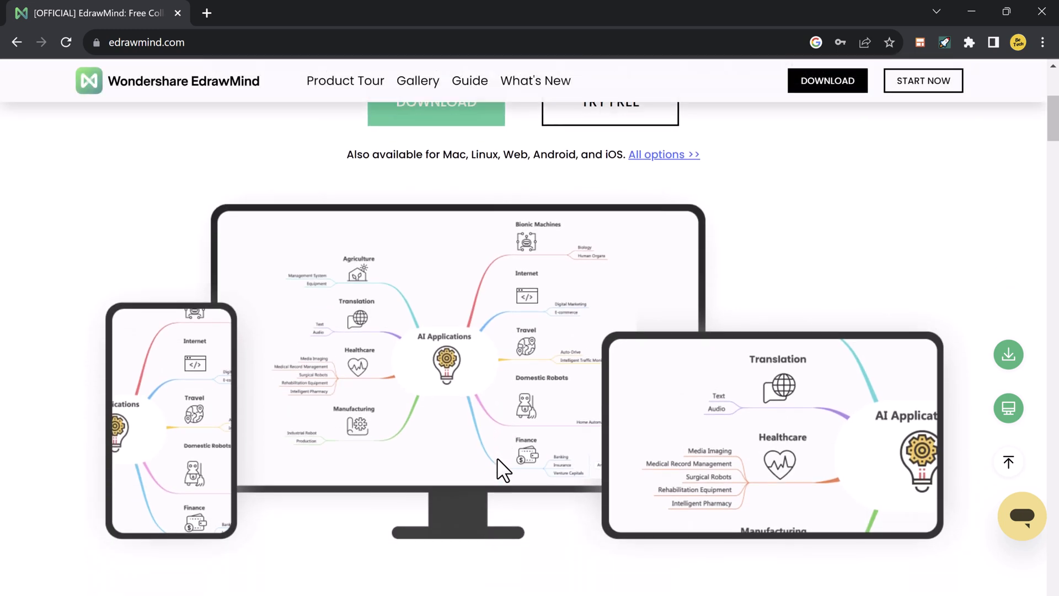
scroll("down", 3)
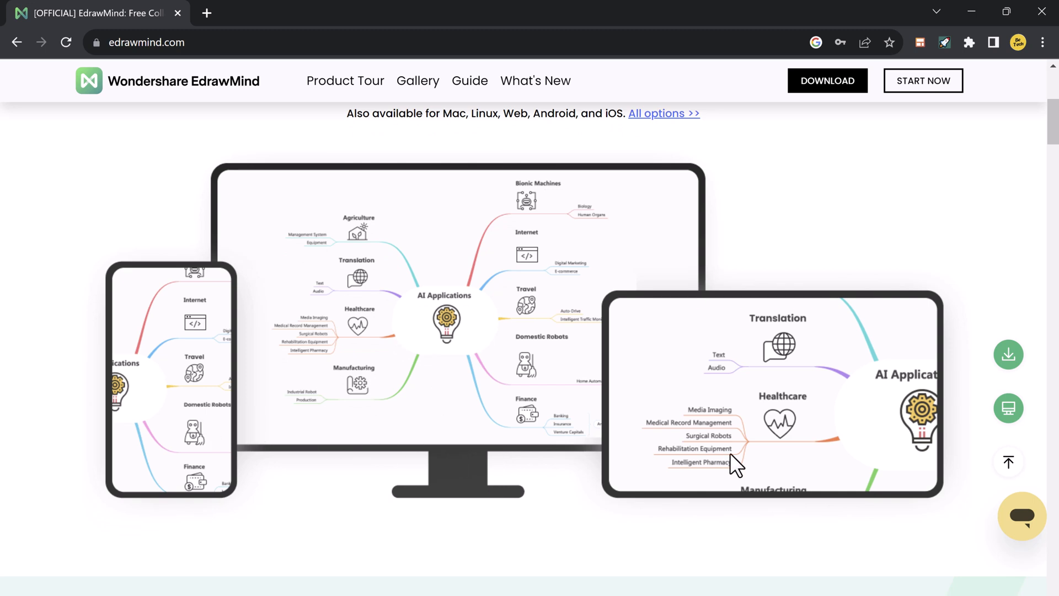
scroll("down", 3)
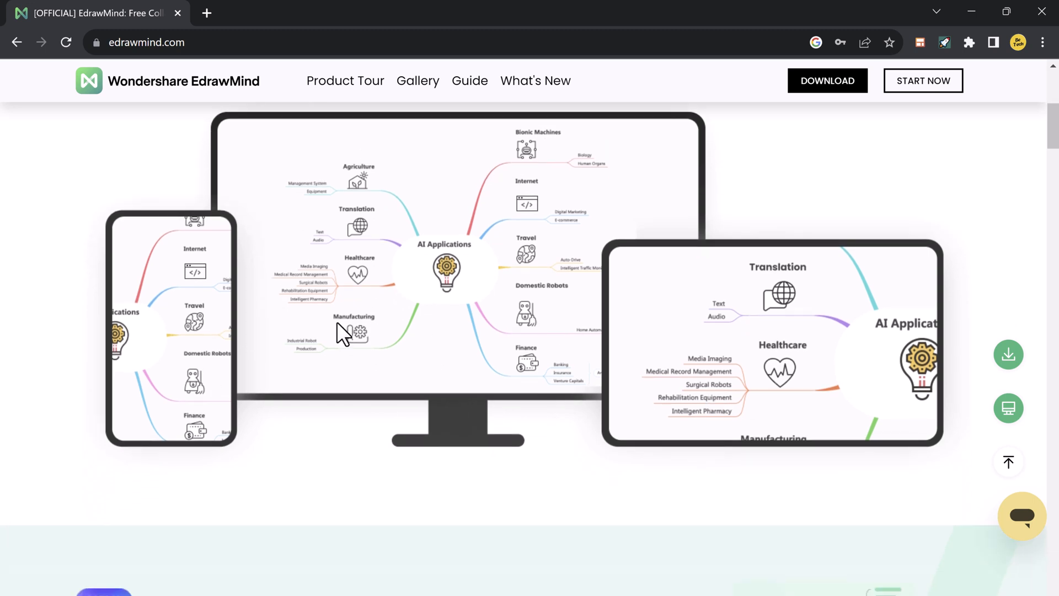
mouse_move(793, 388)
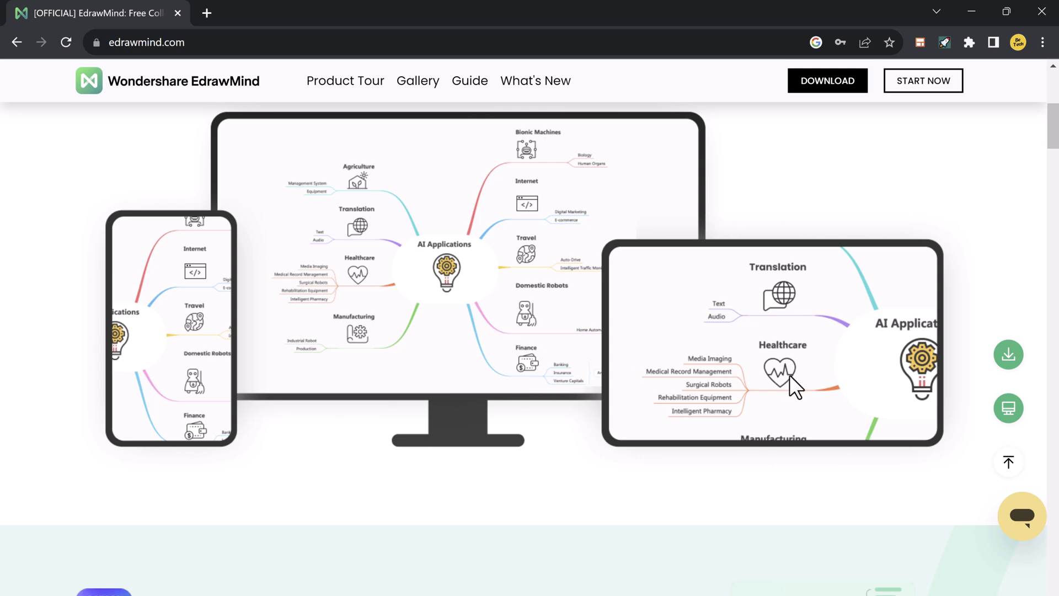
scroll("down", 3)
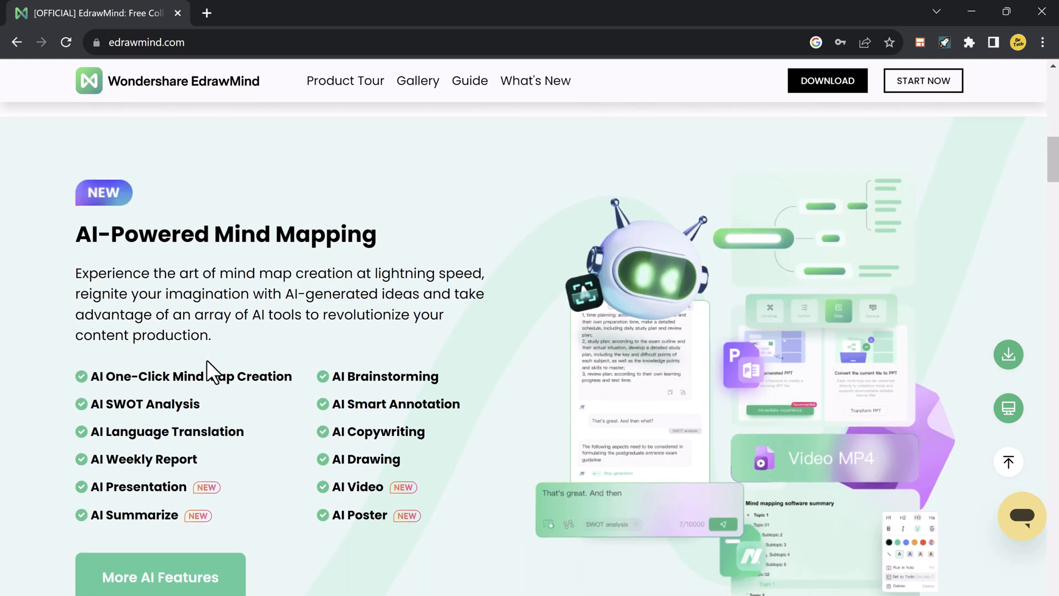
mouse_move(423, 374)
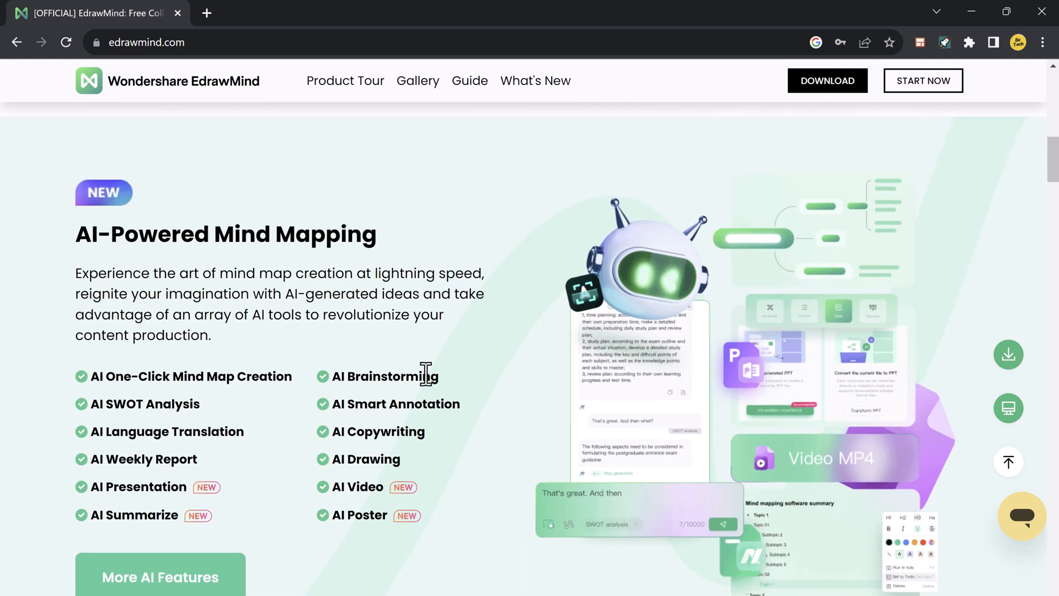
scroll("down", 3)
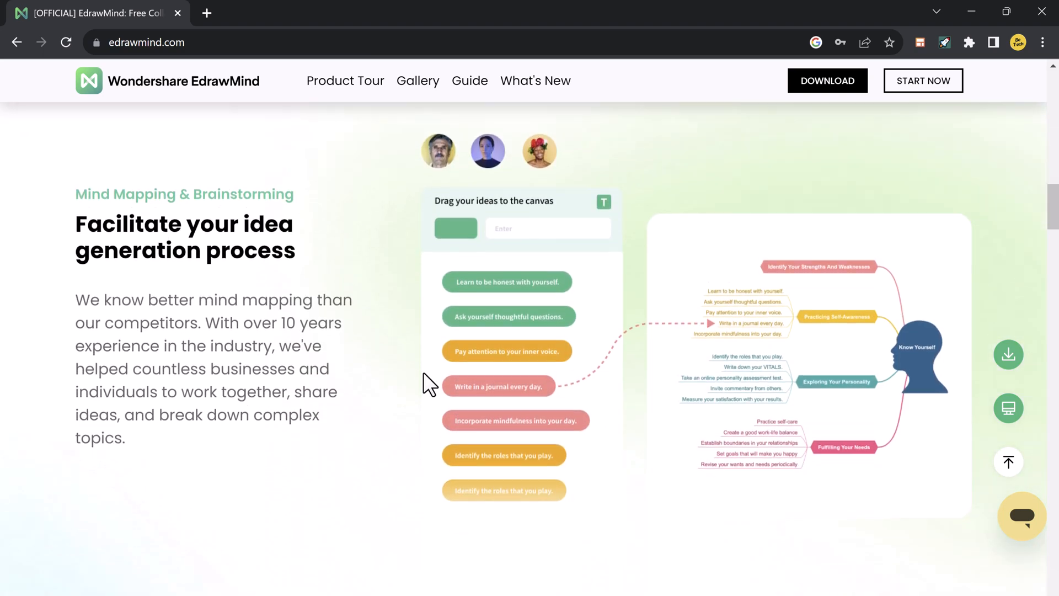
scroll("down", 3)
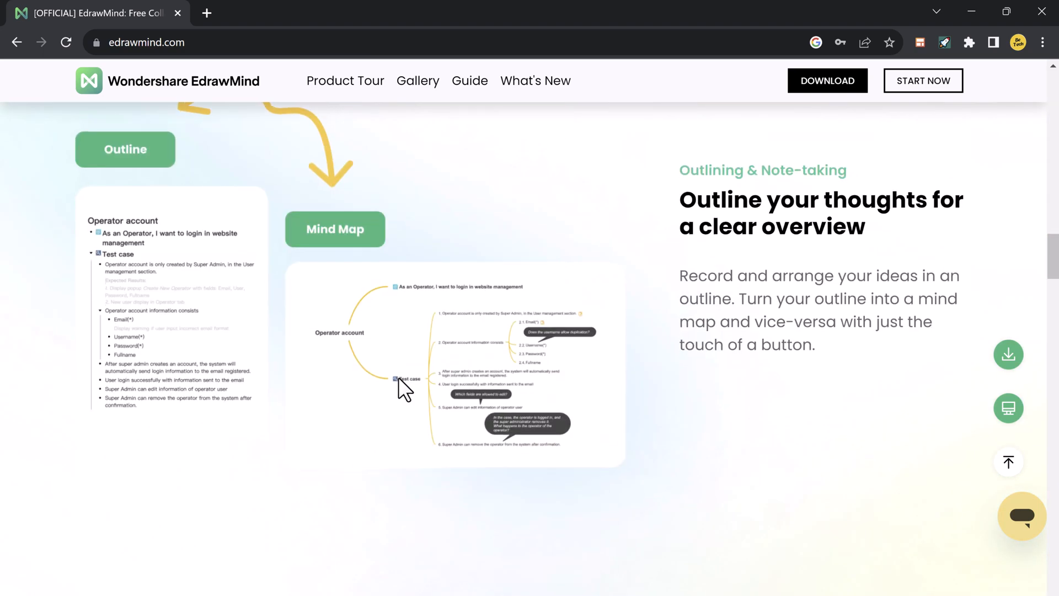
scroll("down", 3)
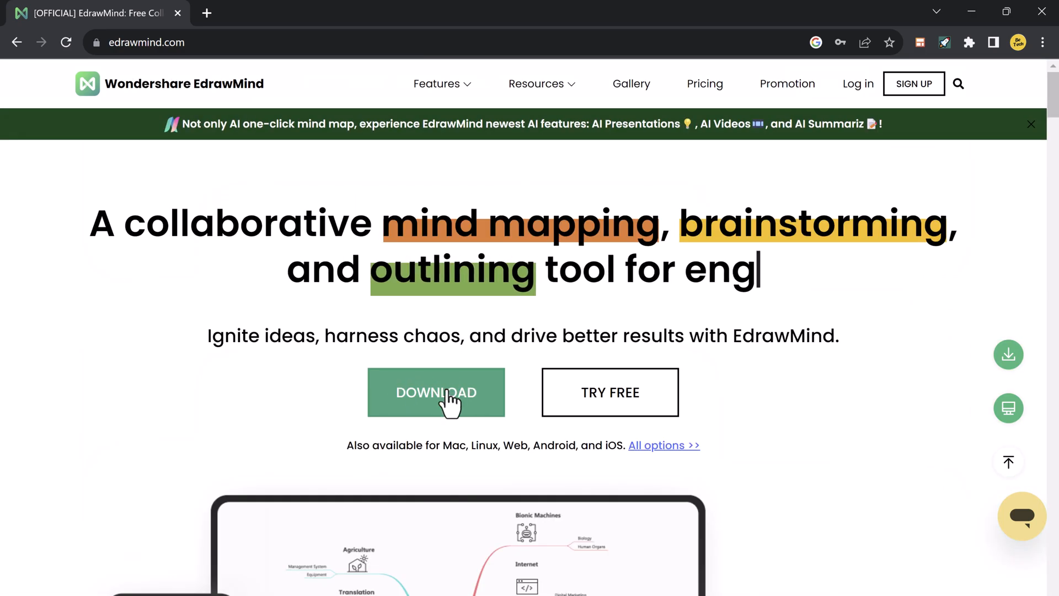
left_click(436, 392)
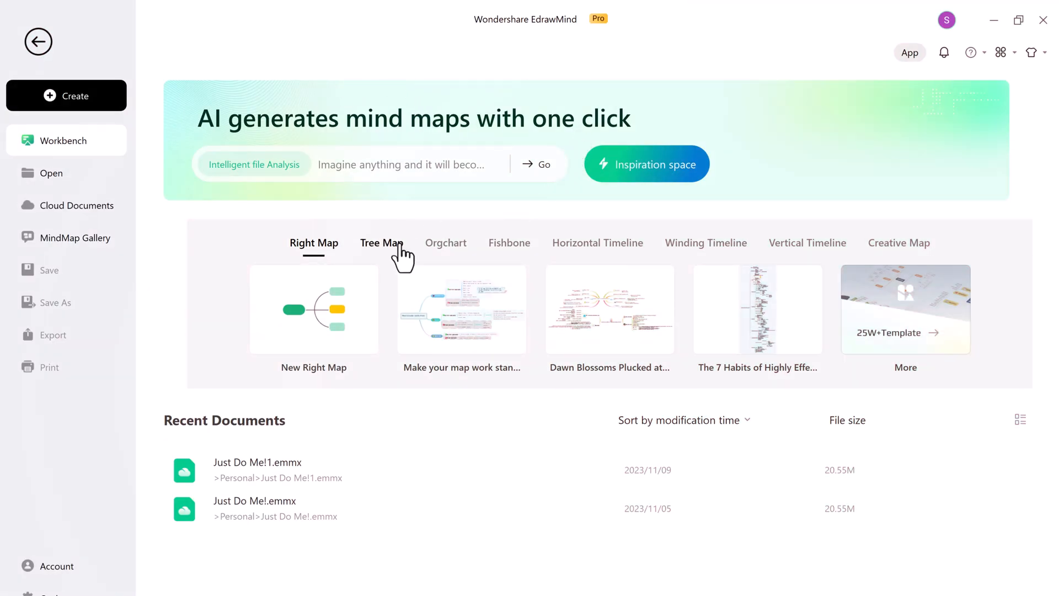
- Browse the Tree Map and Orgchart template categories, then return to Right Map
left_click(380, 243)
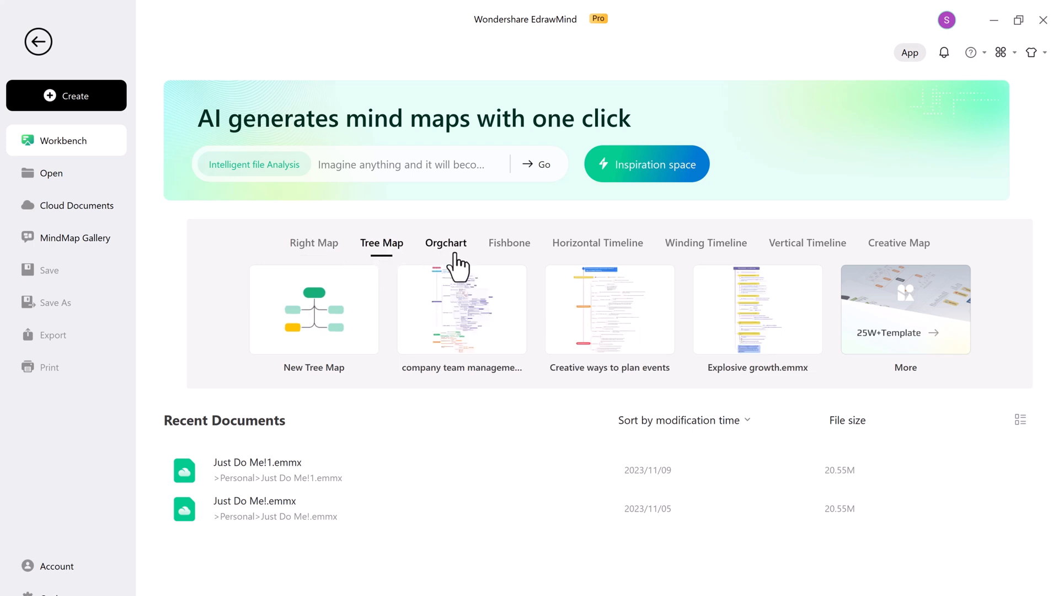
left_click(445, 242)
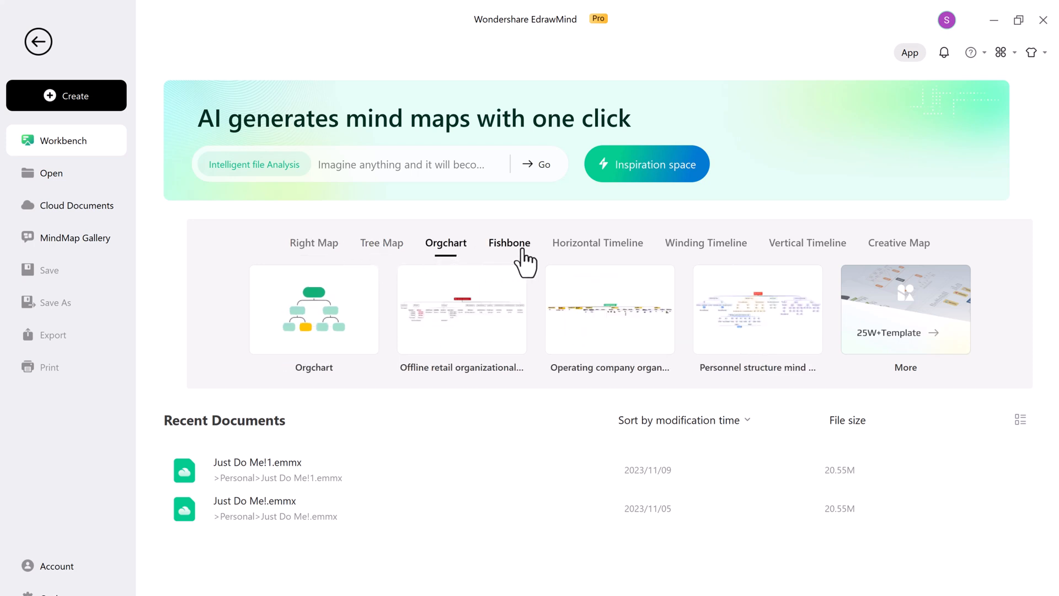
left_click(313, 243)
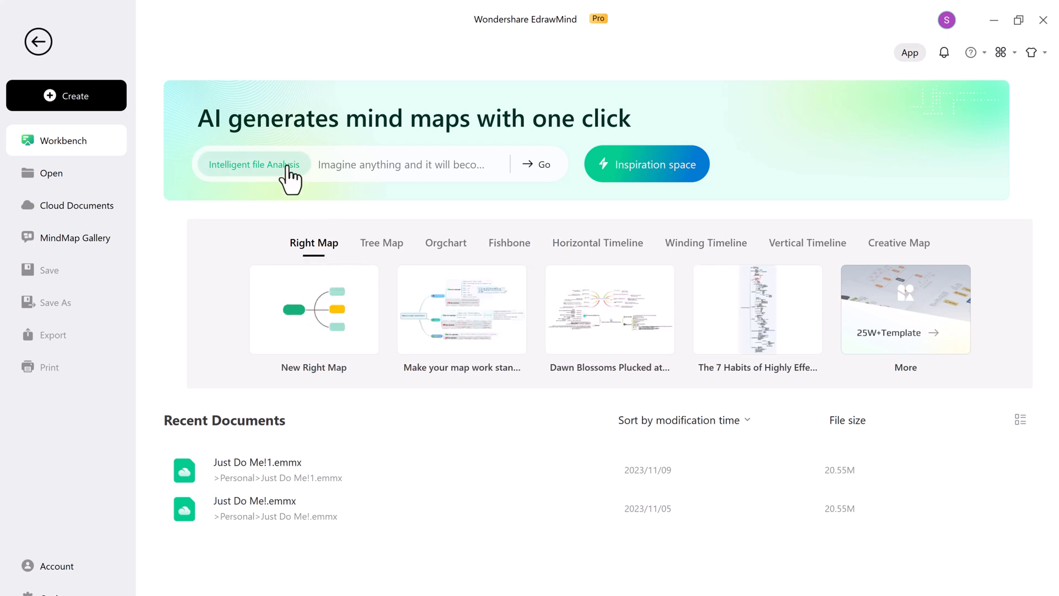
- Upload the Marketing Strategies document to Intelligent File Analysis and parse it into a mind map
left_click(255, 165)
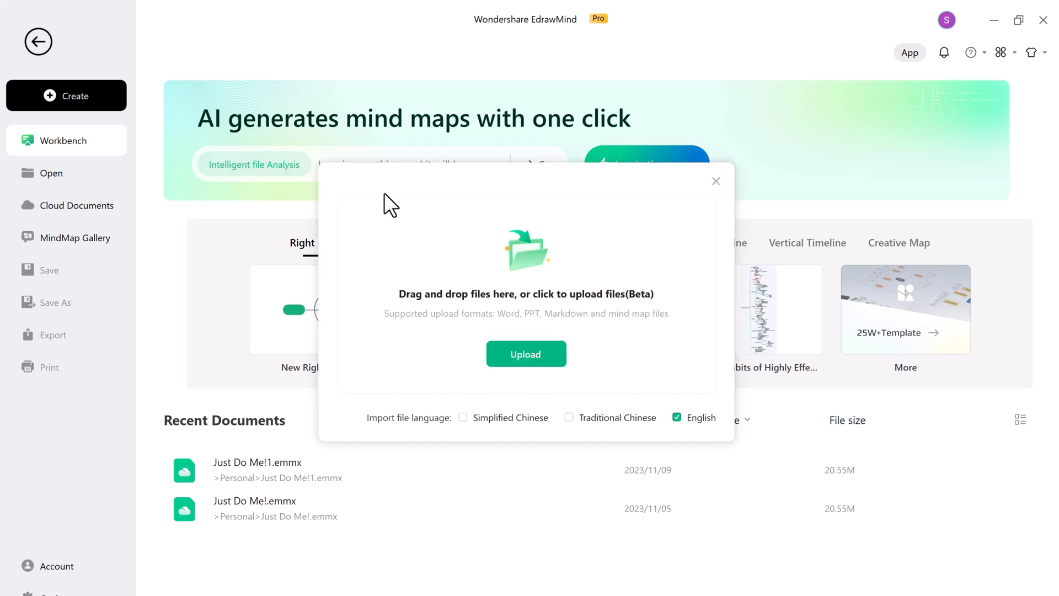
left_click(526, 353)
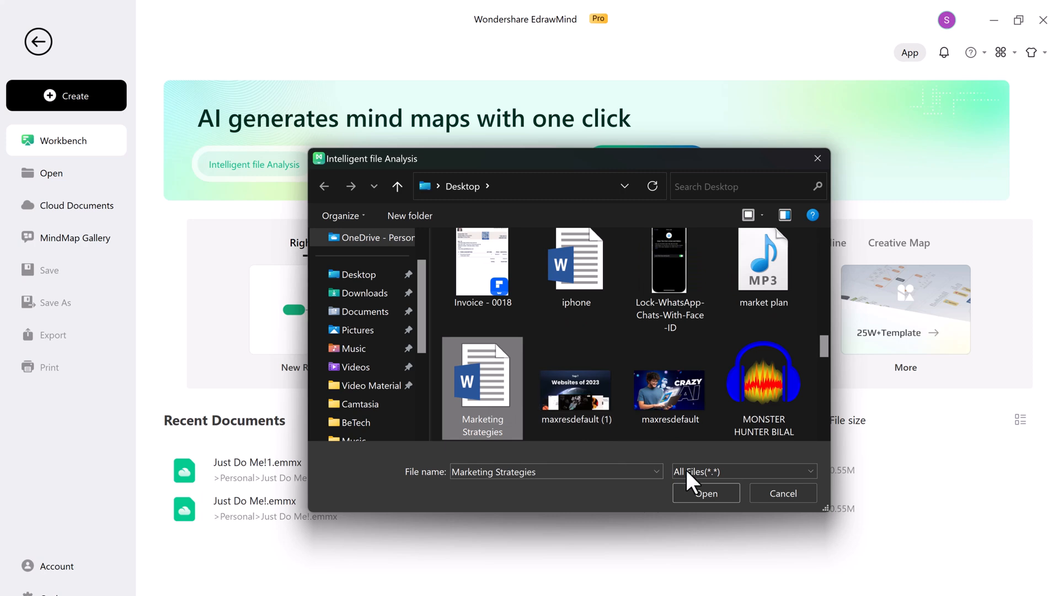
left_click(705, 492)
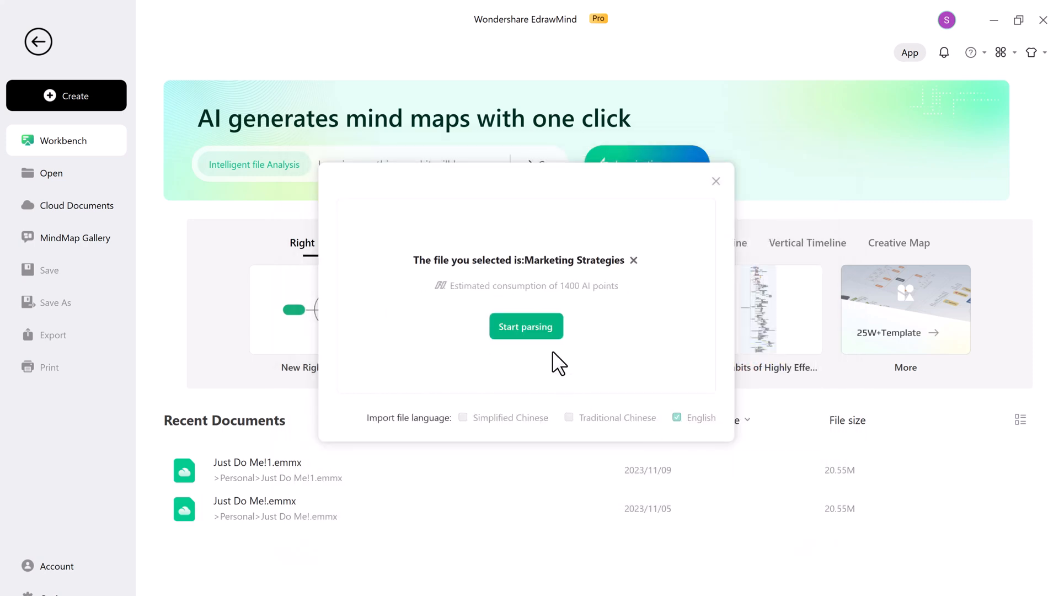
left_click(526, 326)
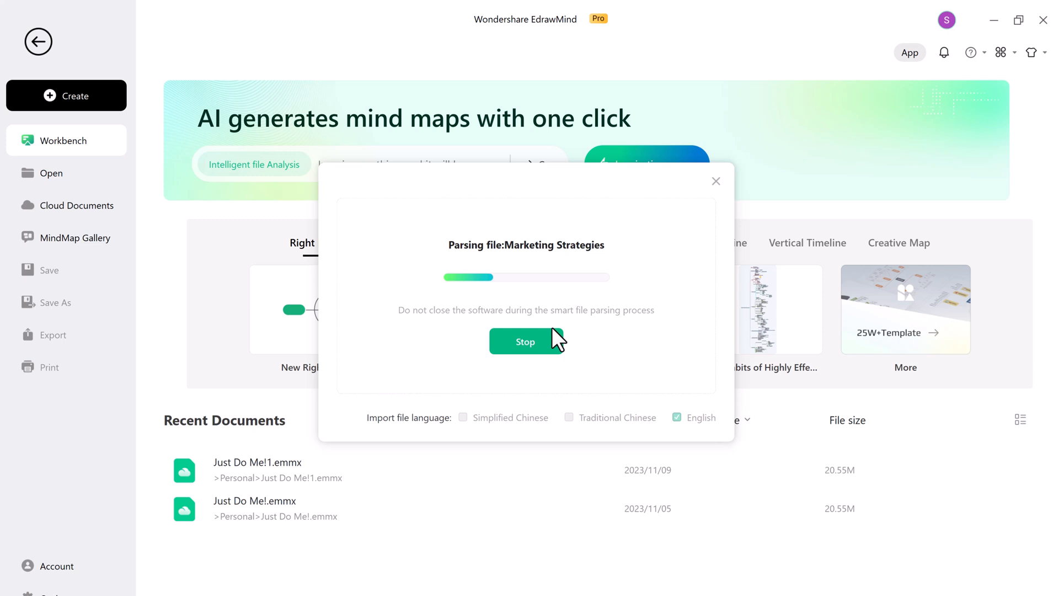
left_click(525, 341)
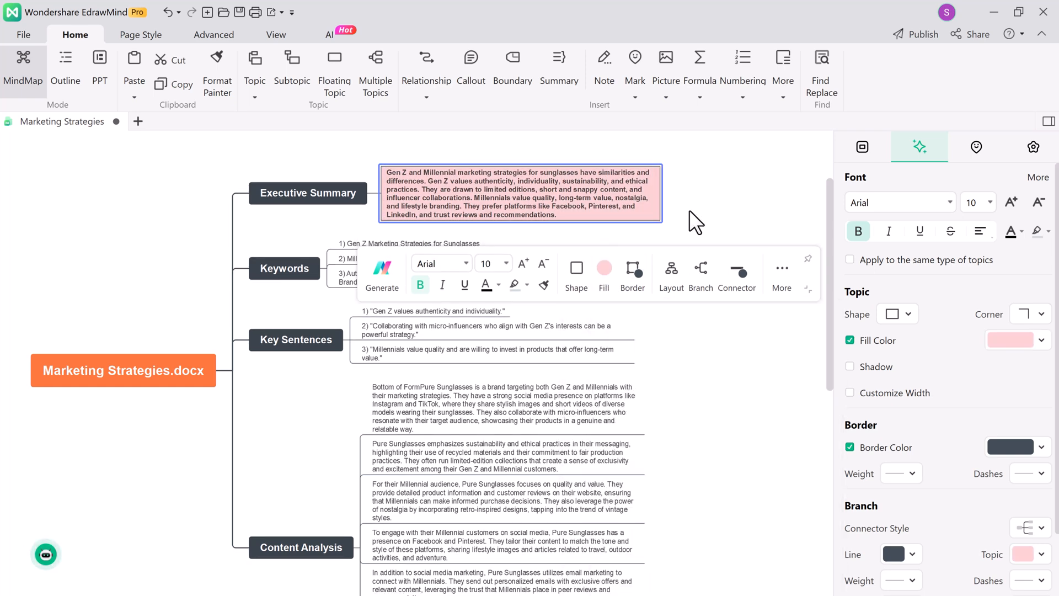
- Inspect the executive summary paragraph's options and select the first key sentence topic
left_click(861, 146)
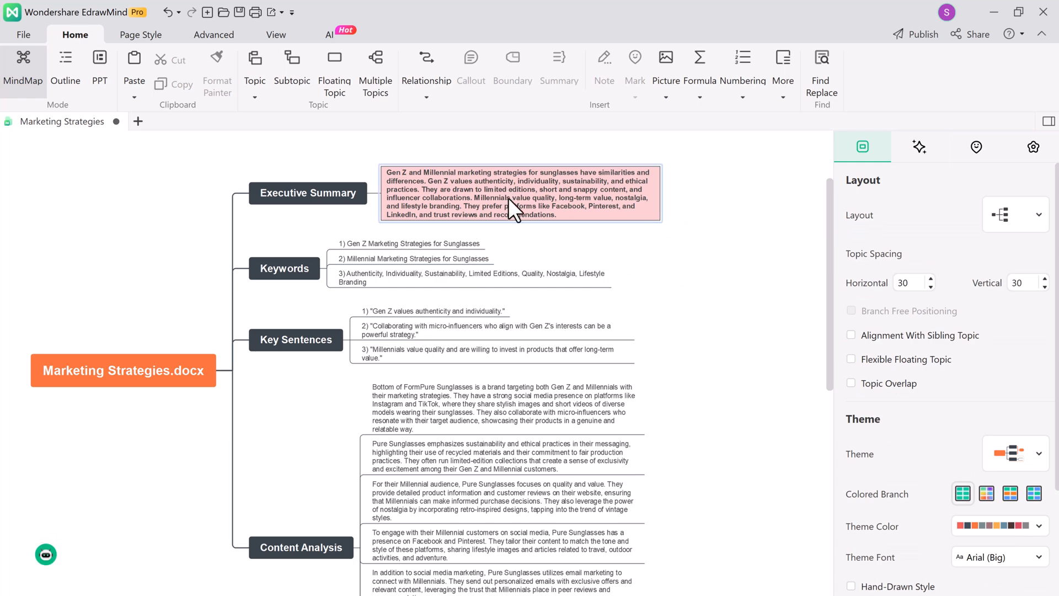
right_click(519, 192)
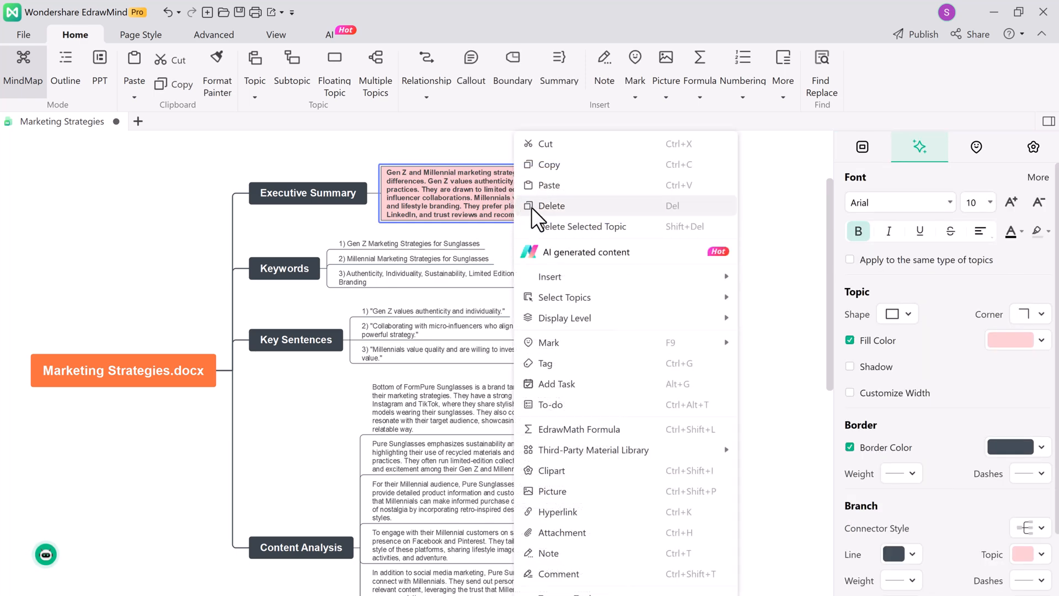
left_click(780, 189)
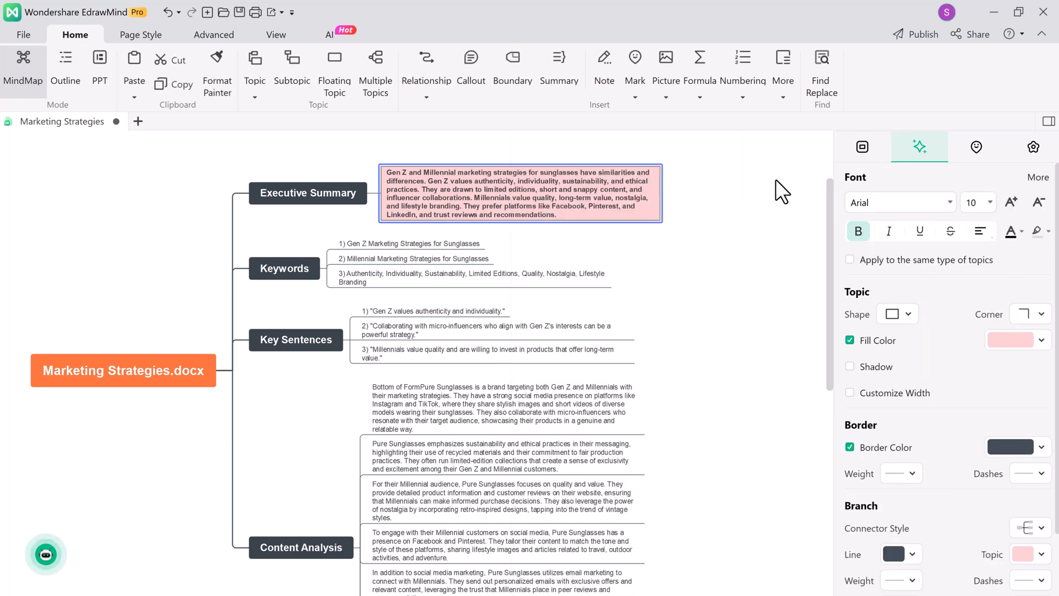
left_click(381, 263)
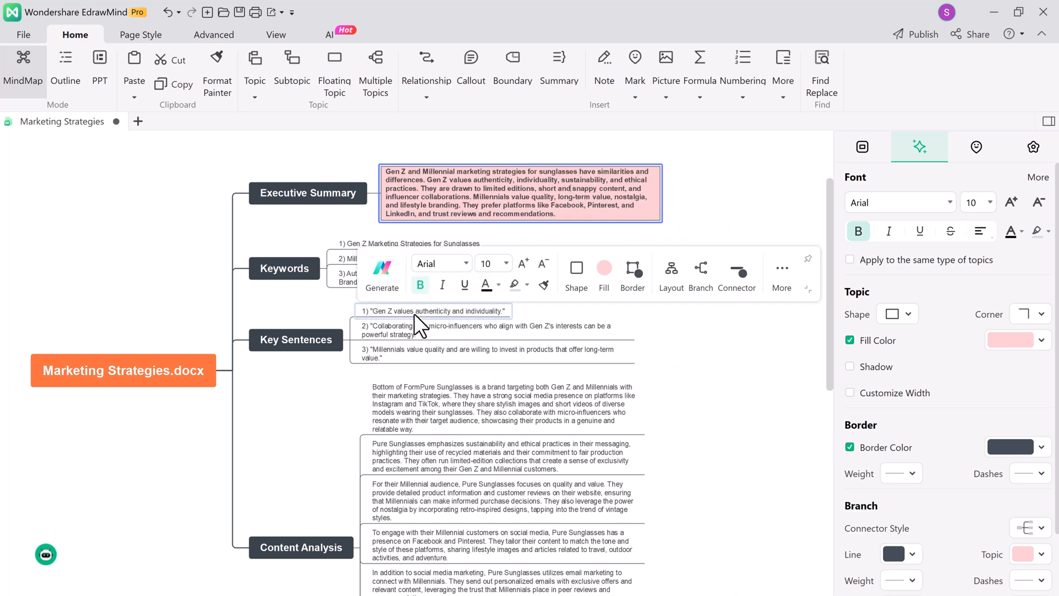
left_click(382, 277)
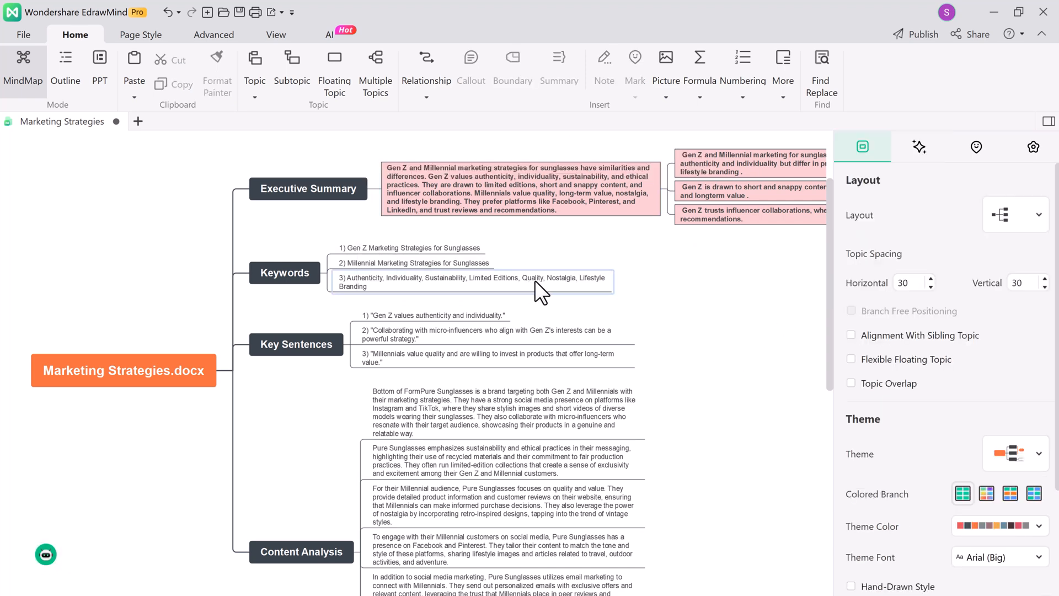
- Run Edraw AI Generate on the executive summary to add similarities, differences and Gen Z sub-branches
left_click(493, 335)
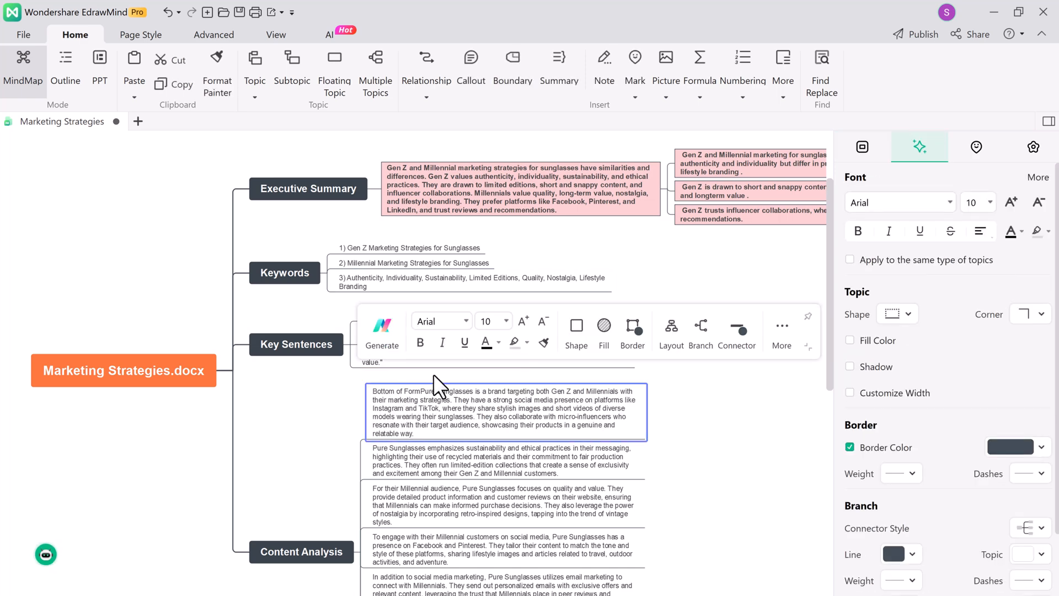
left_click(382, 345)
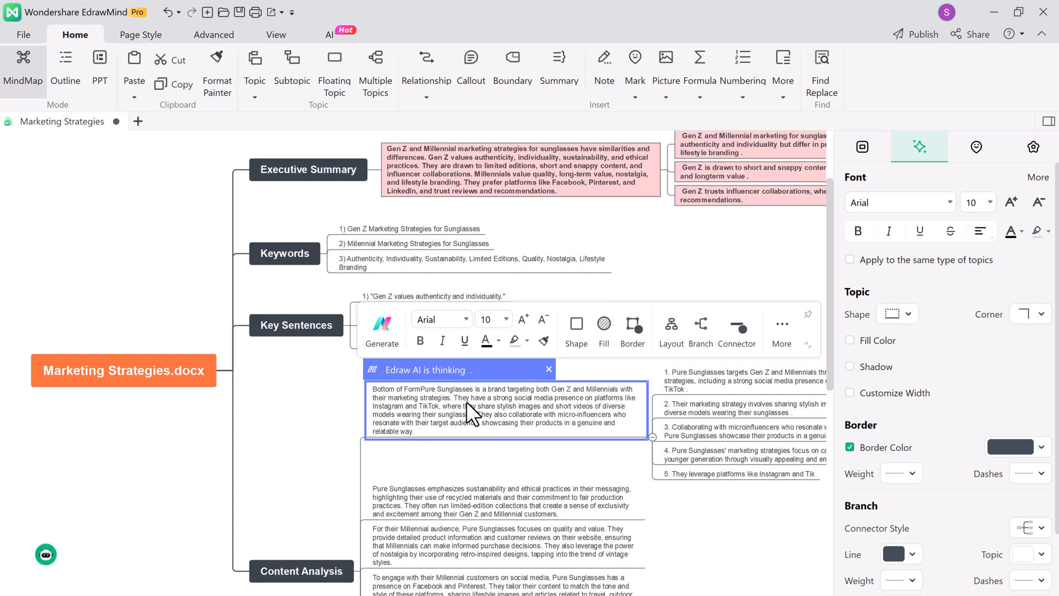
left_click(862, 147)
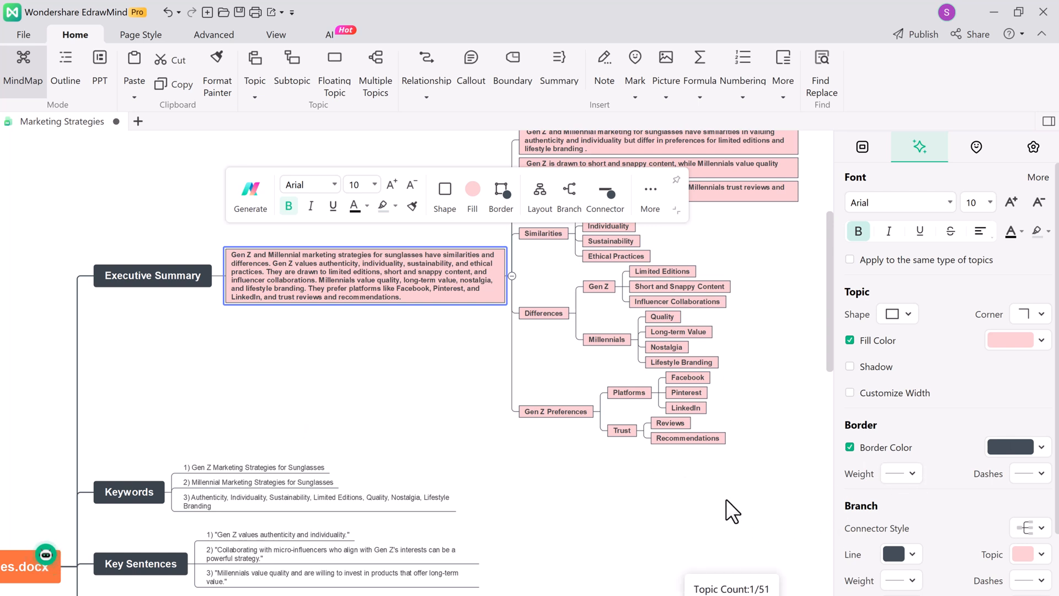
left_click(862, 147)
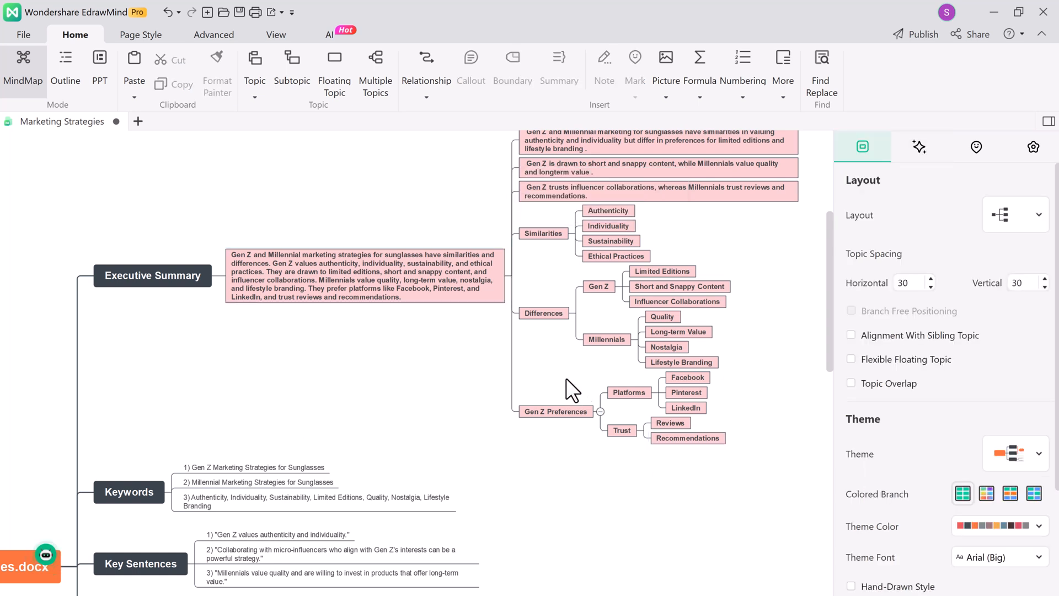
- Switch to PPT mode and convert the Marketing Strategies map into title, contents and section slides
left_click(328, 35)
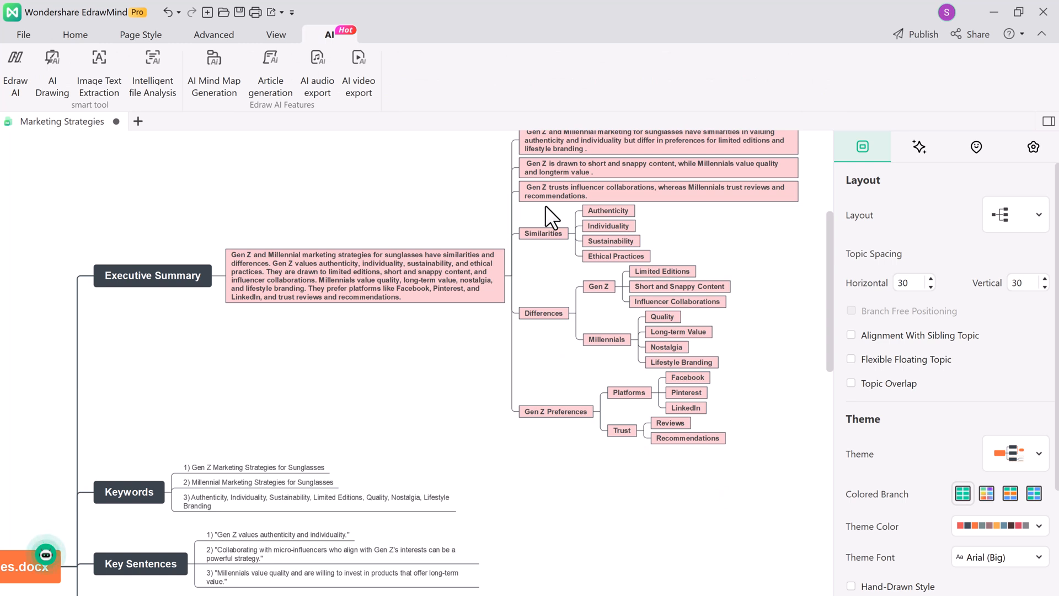
left_click(75, 34)
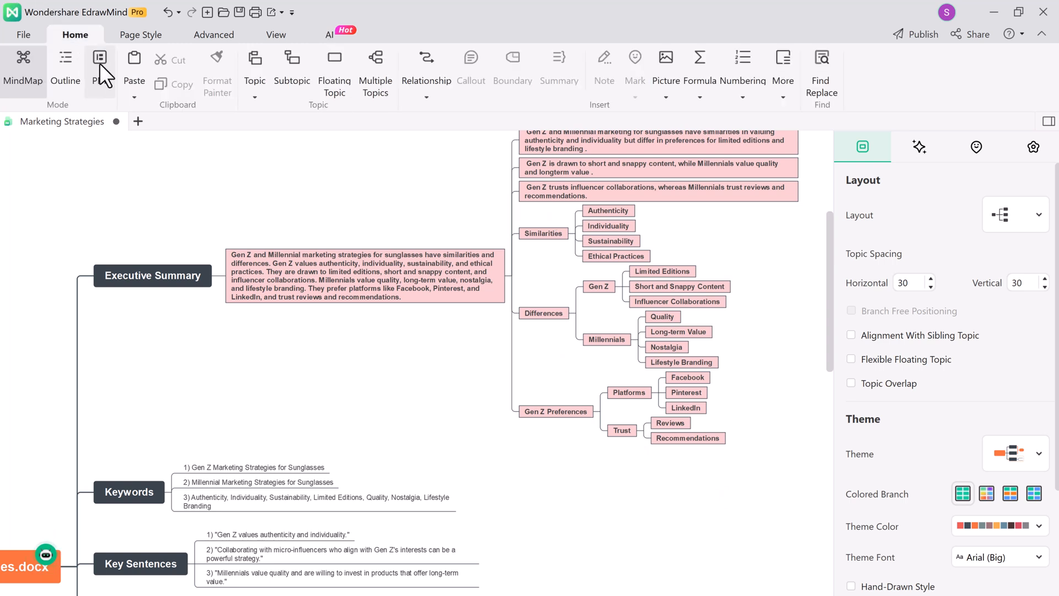
left_click(101, 64)
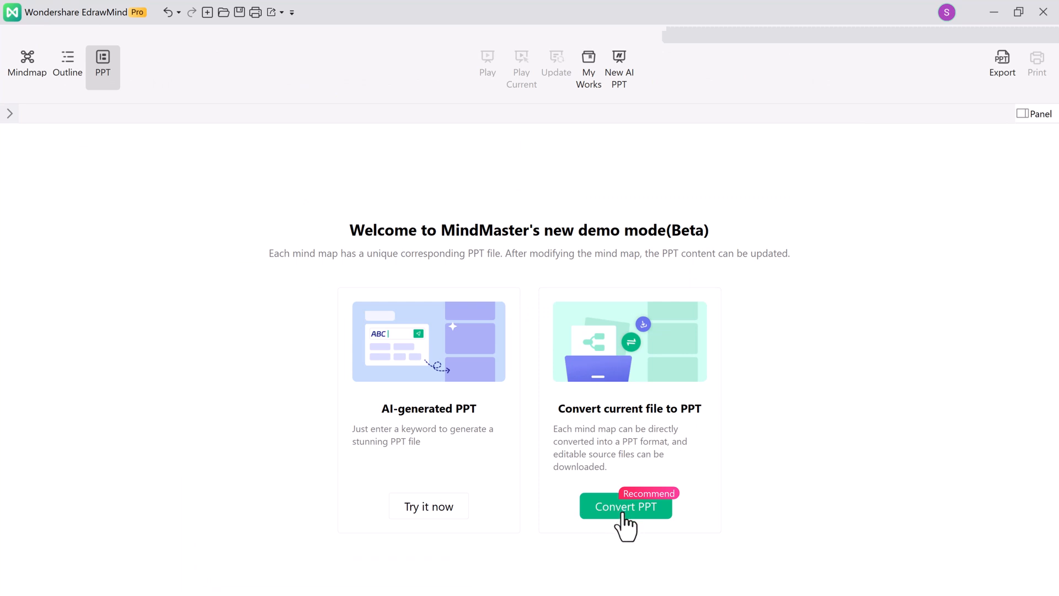
left_click(624, 507)
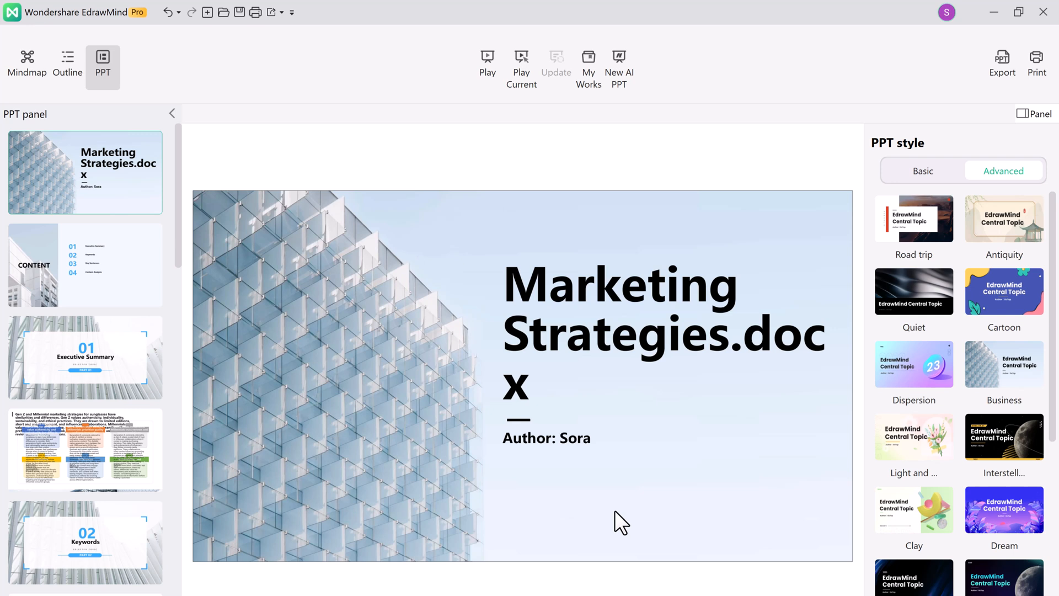
- Scroll the slide panel, preview a Millennial content slide, and return to MindMap mode
scroll("down", 3)
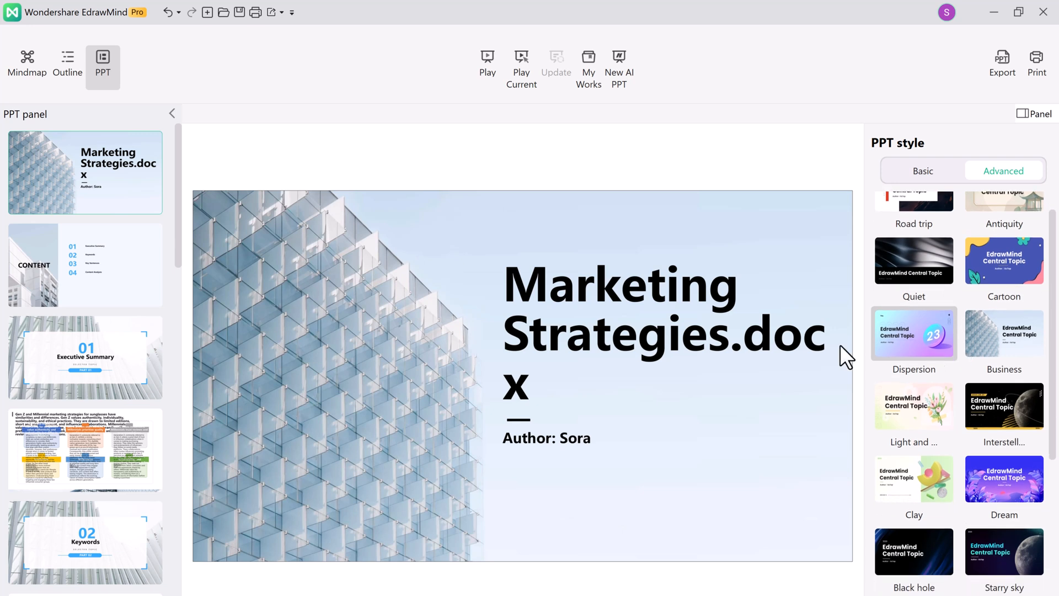
scroll("down", 3)
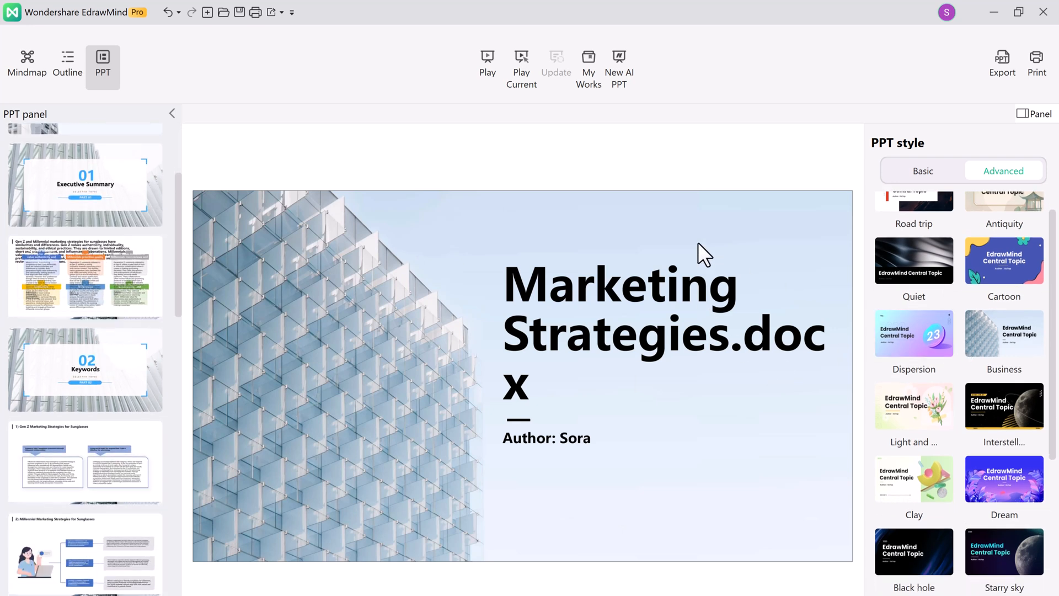
left_click(85, 363)
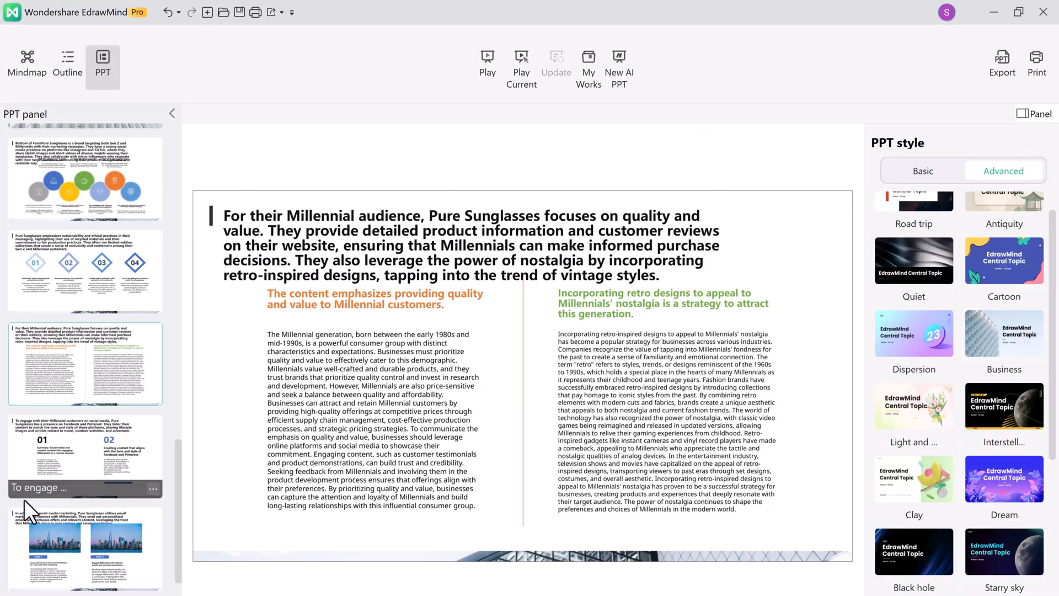
scroll("down", 3)
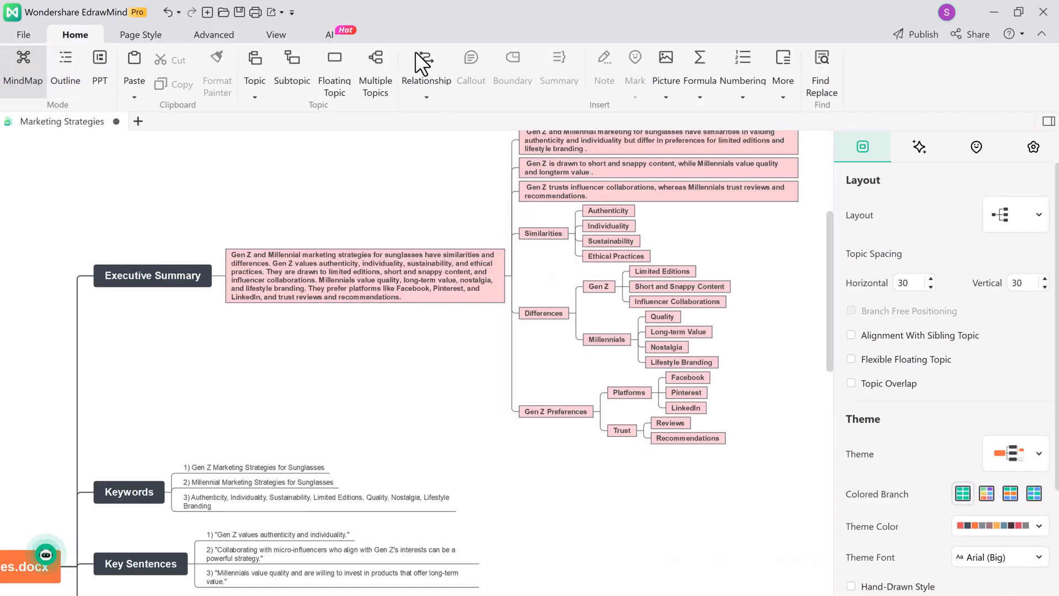
- Start AI video export as MP4, generate the narration script, and launch the export
left_click(329, 34)
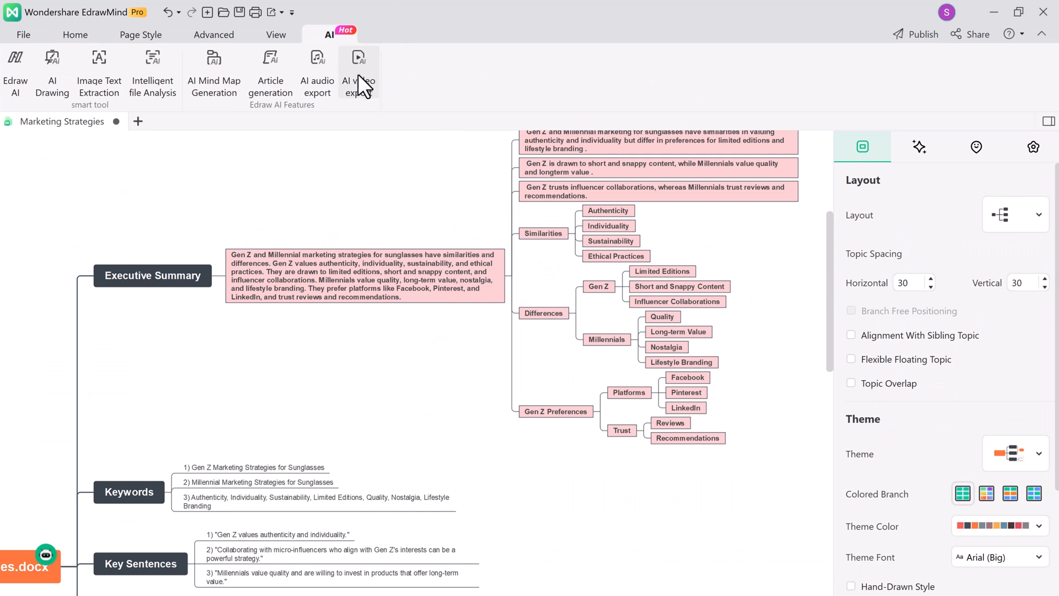
mouse_move(364, 85)
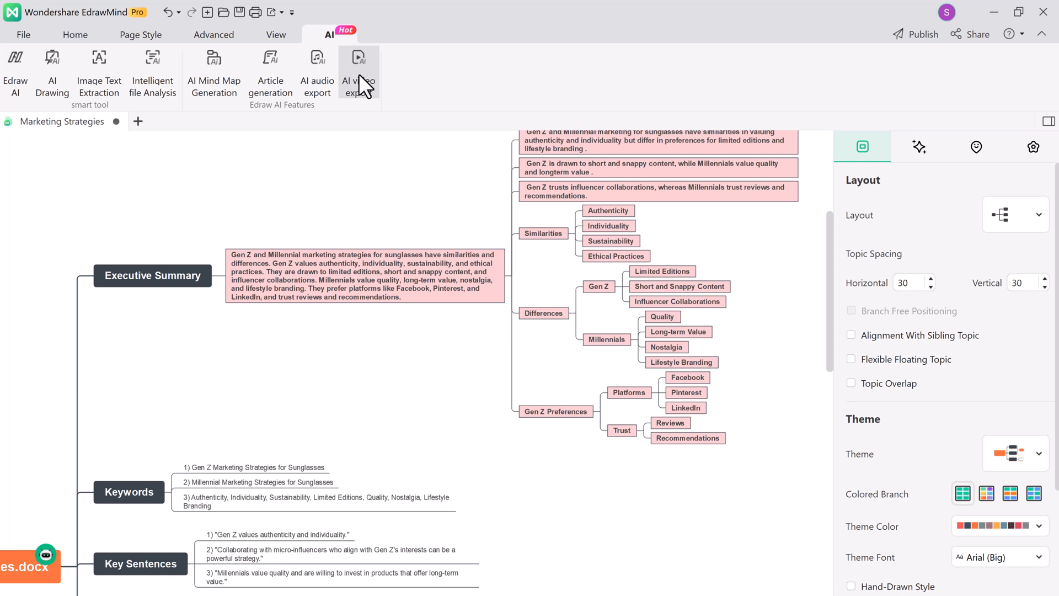
left_click(359, 74)
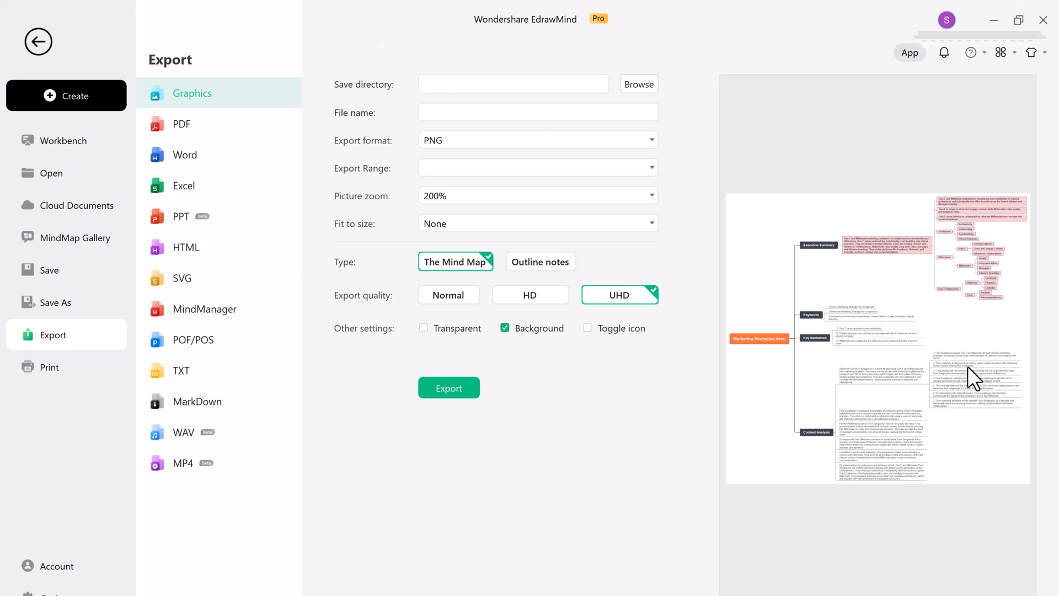
left_click(182, 462)
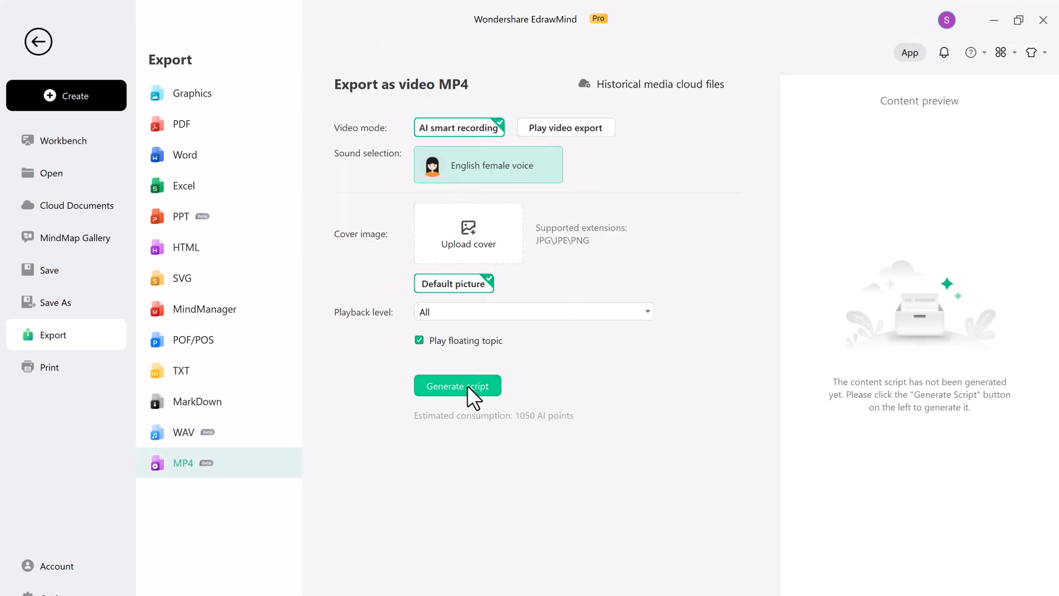
left_click(456, 386)
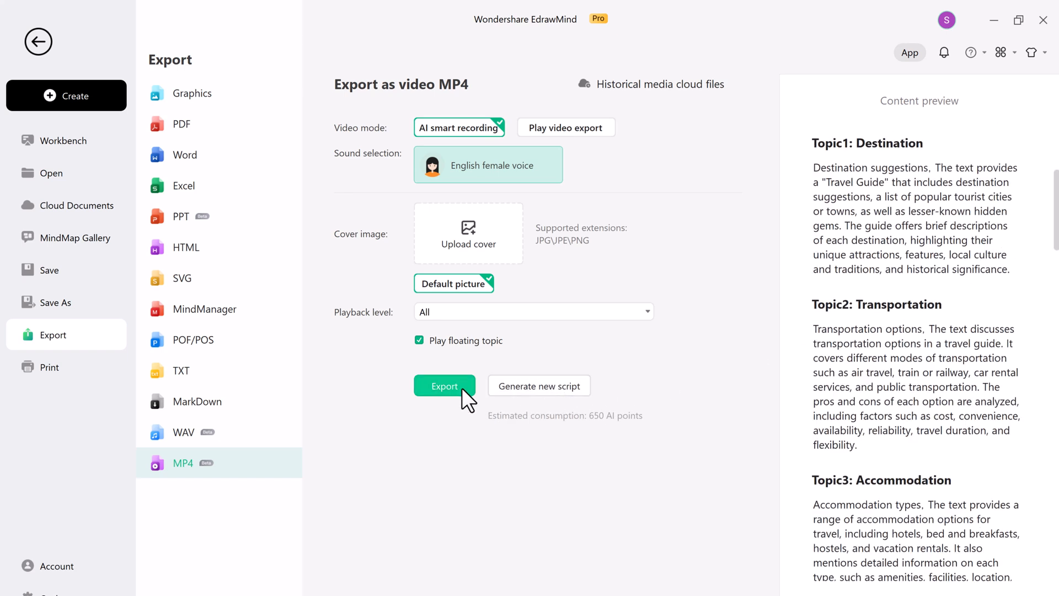
left_click(444, 386)
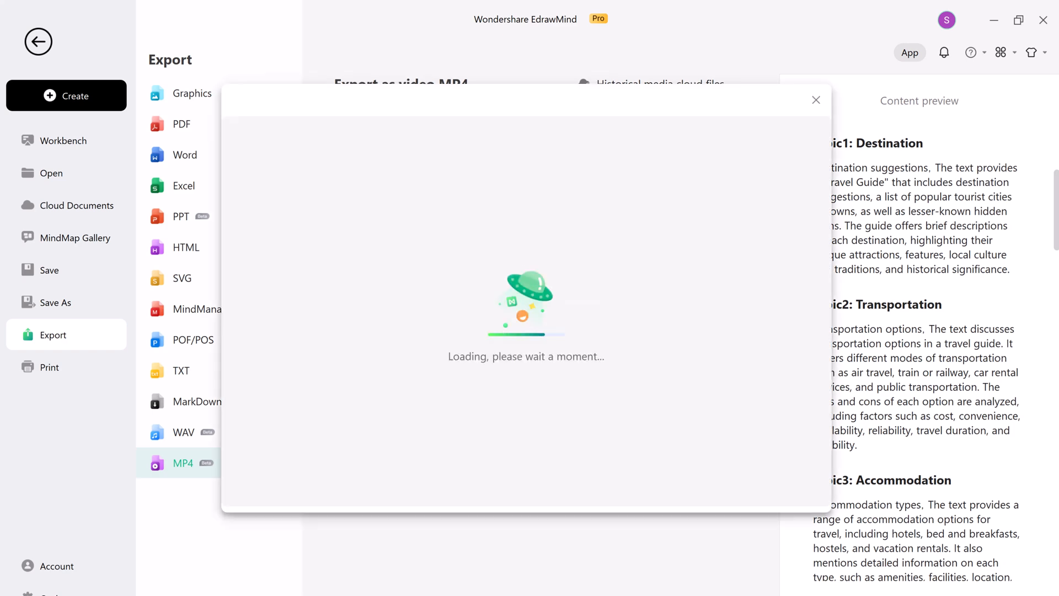
- Download the Travel Guide video from Historical media cloud files and save it to the desktop as 'Video'
left_click(184, 433)
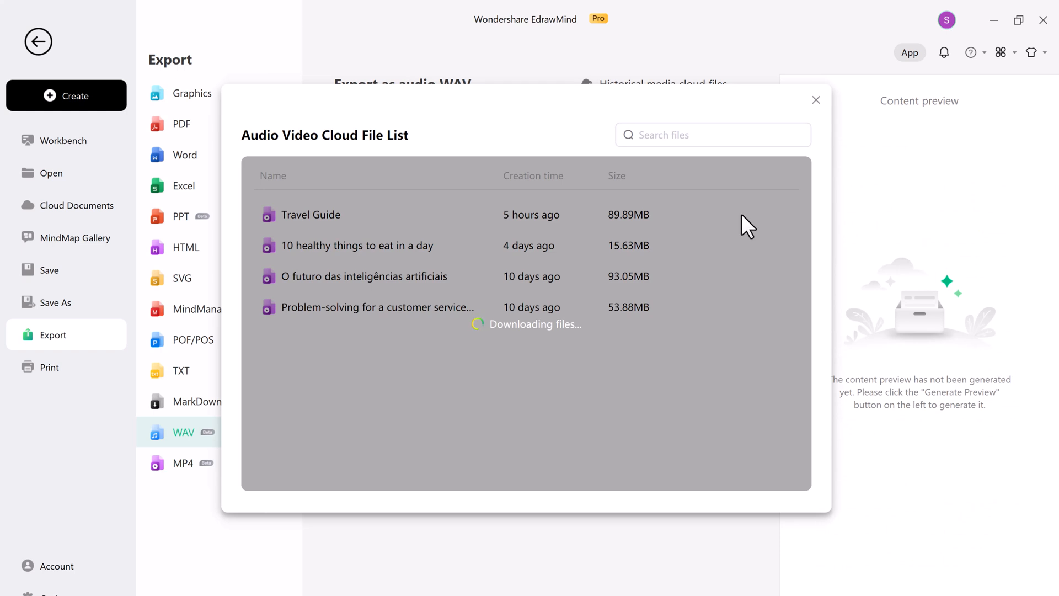
left_click(311, 215)
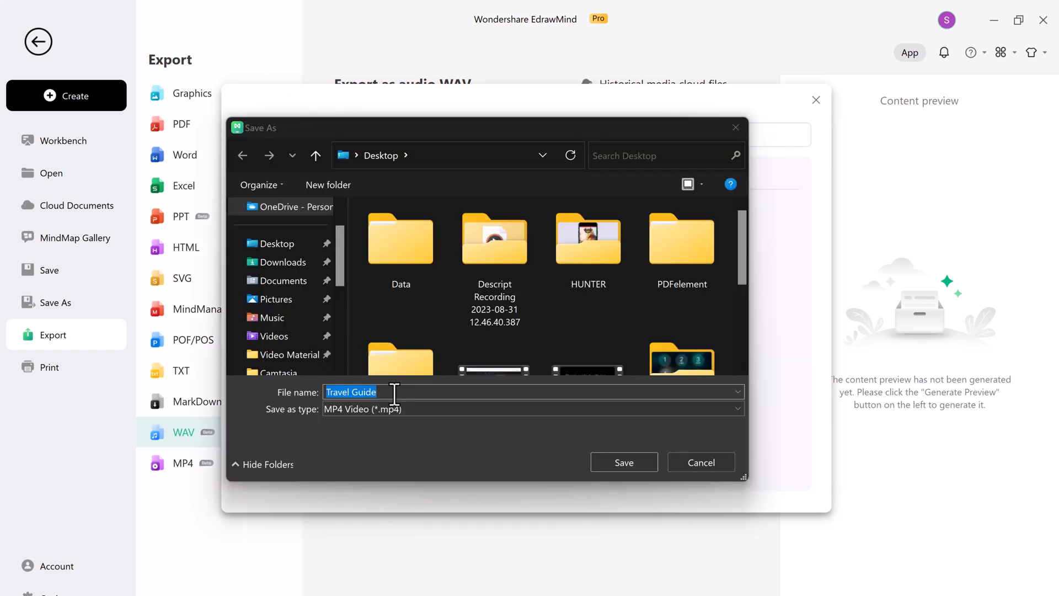
type("Video")
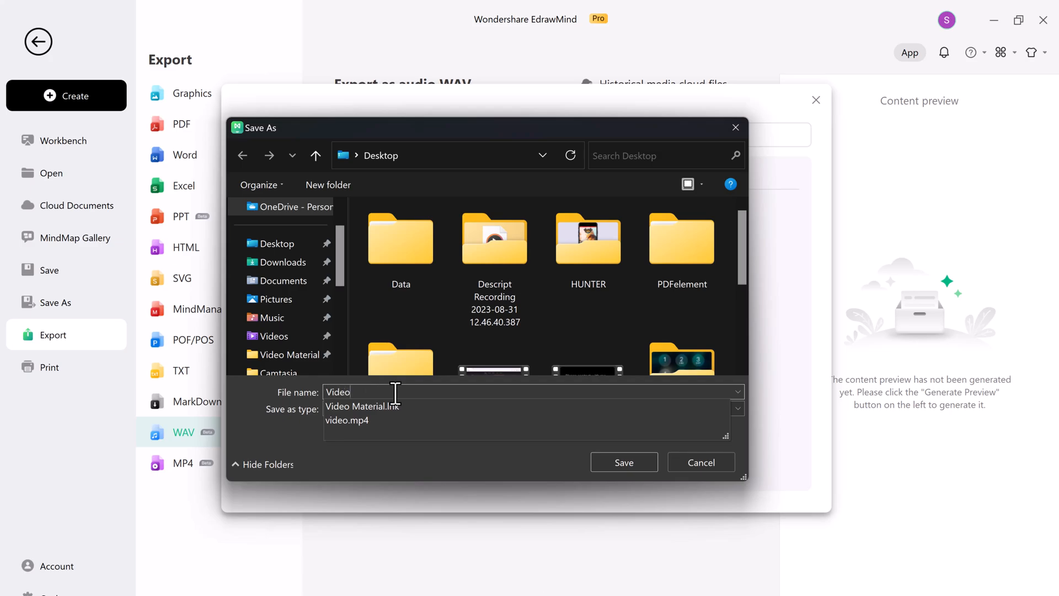
left_click(622, 463)
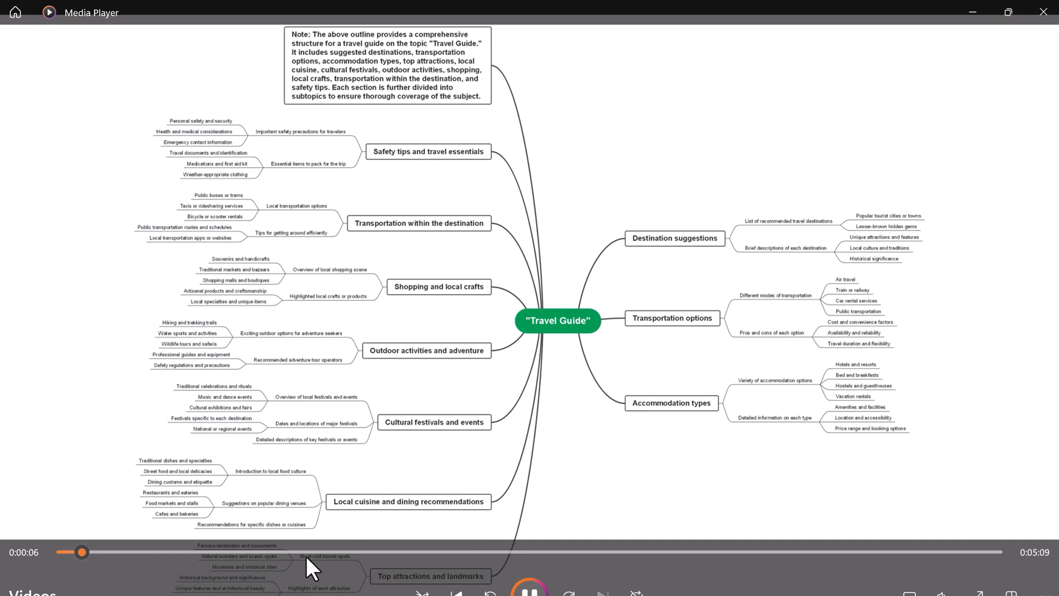
- Seek the video past accommodation and top attractions to the cultural festivals section
left_click_drag(86, 551, 308, 551)
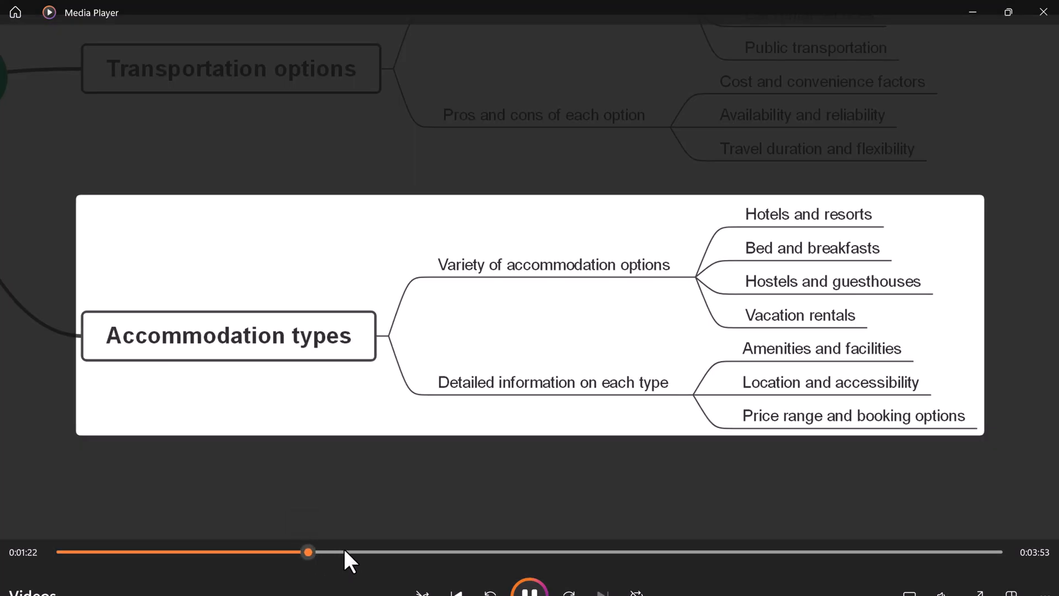
left_click_drag(308, 552, 382, 551)
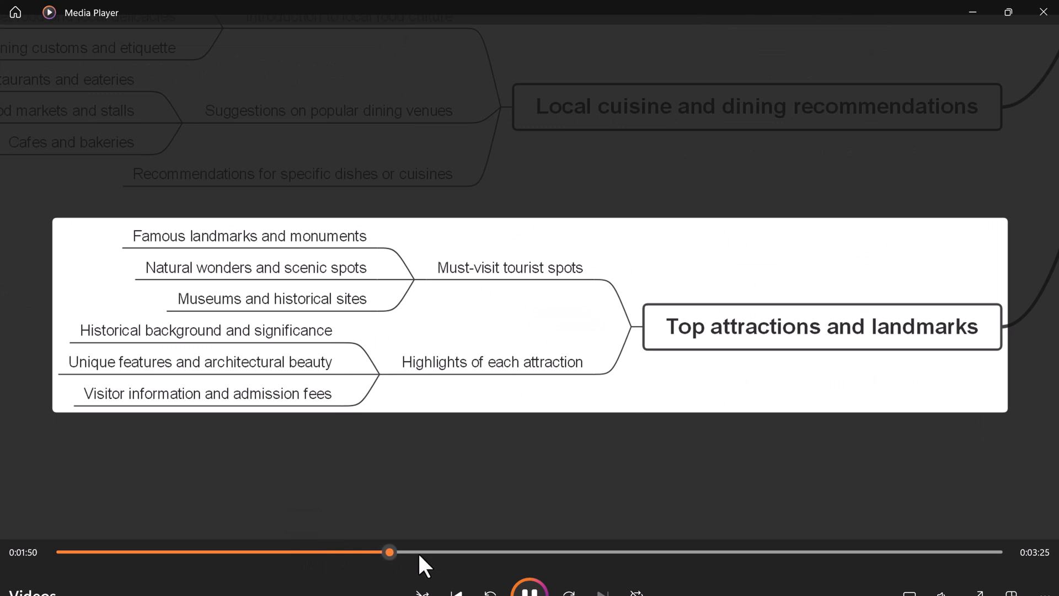
left_click_drag(390, 551, 466, 552)
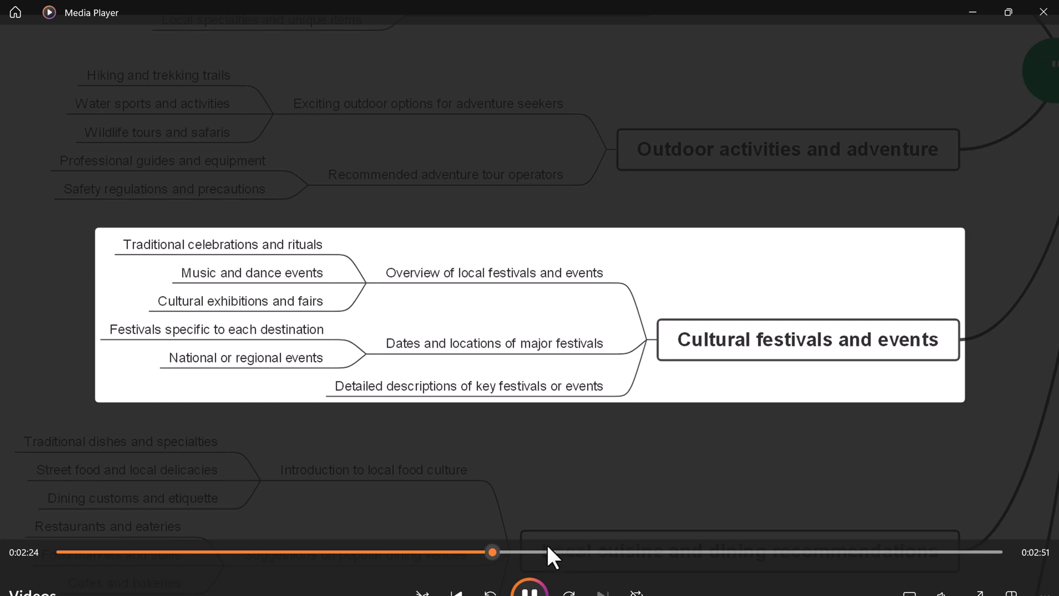
left_click_drag(492, 551, 531, 552)
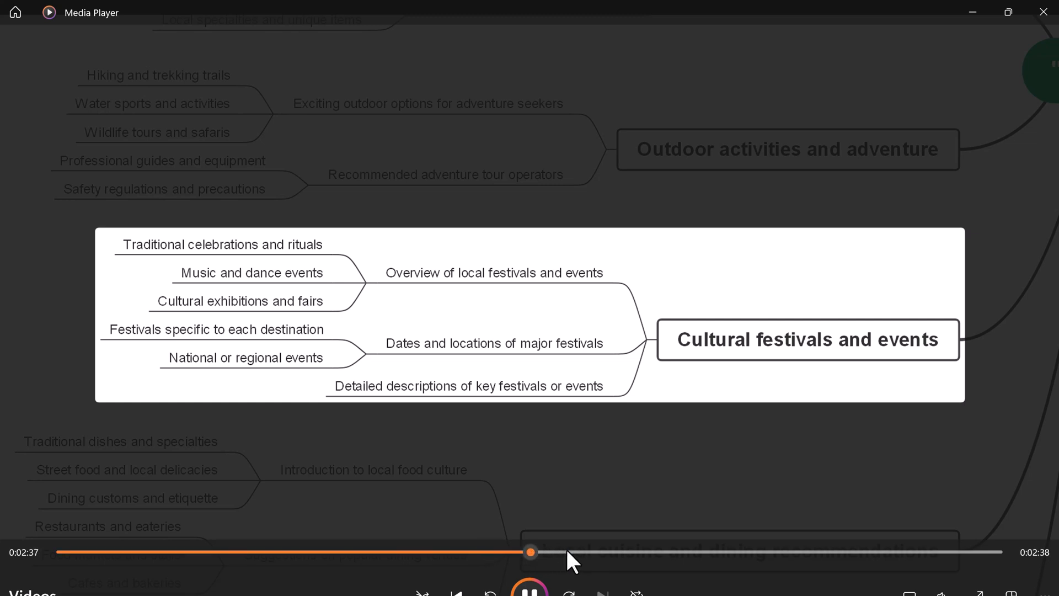